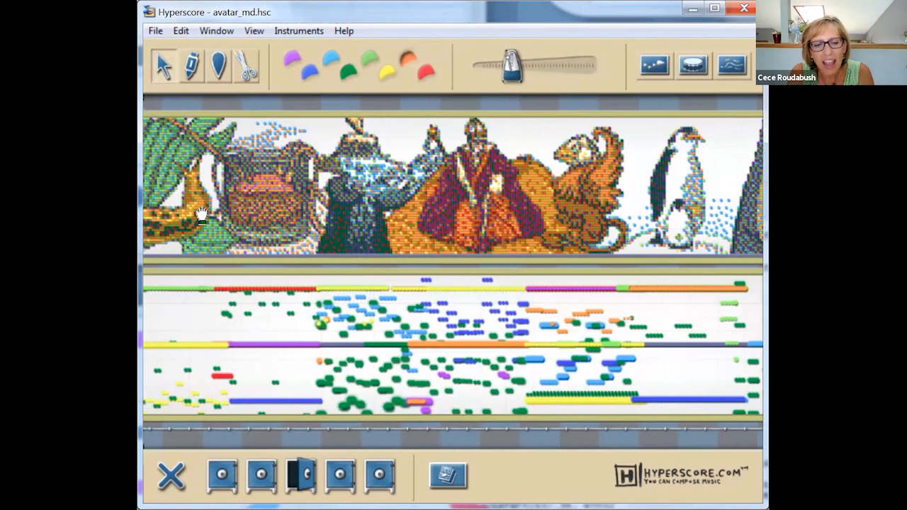
mouse_move(451, 432)
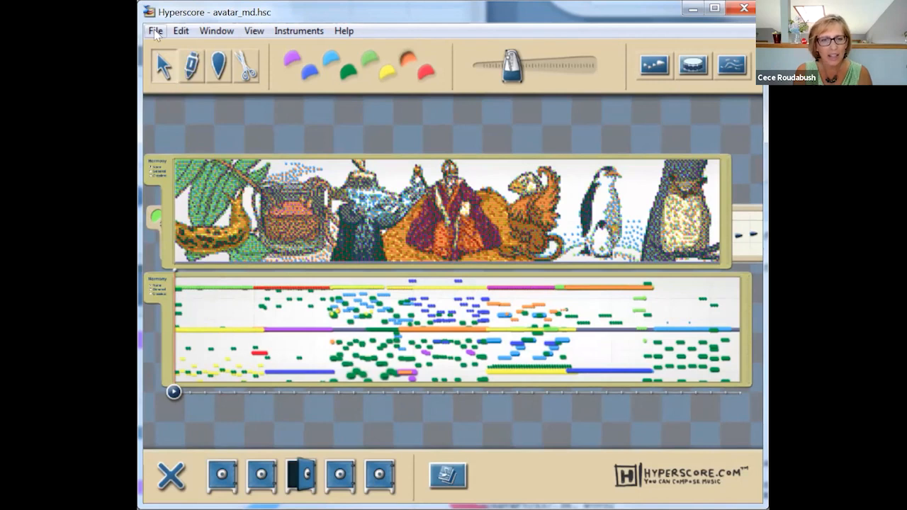
Open the AbundantBeauty.hsc score showing the forest-and-river landscape sketch.
left_click(155, 31)
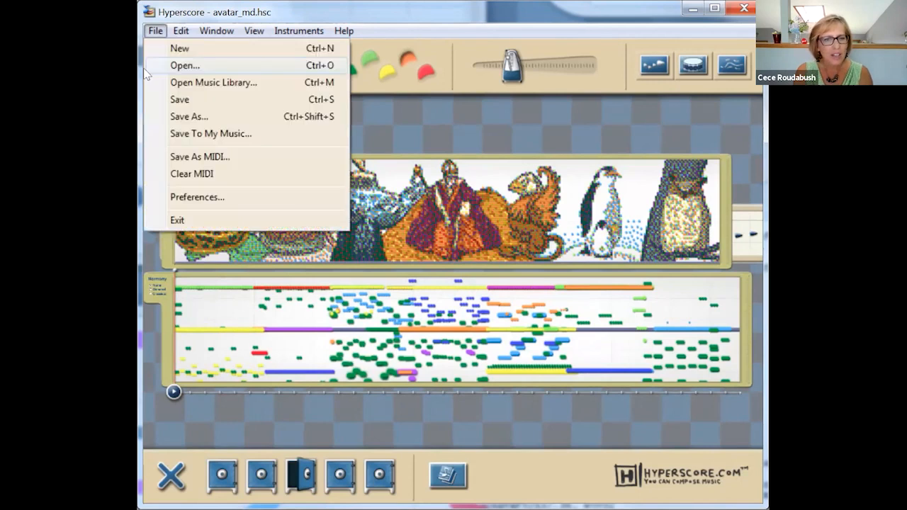
left_click(185, 66)
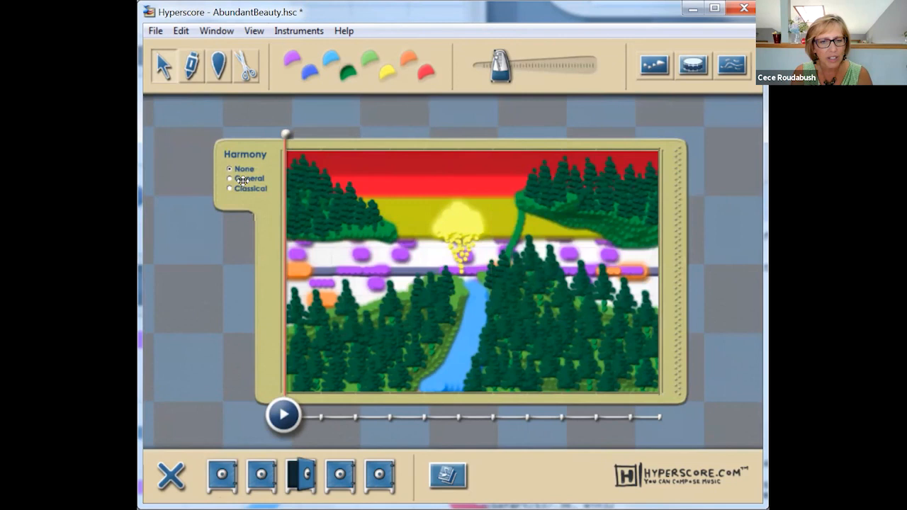
mouse_move(219, 193)
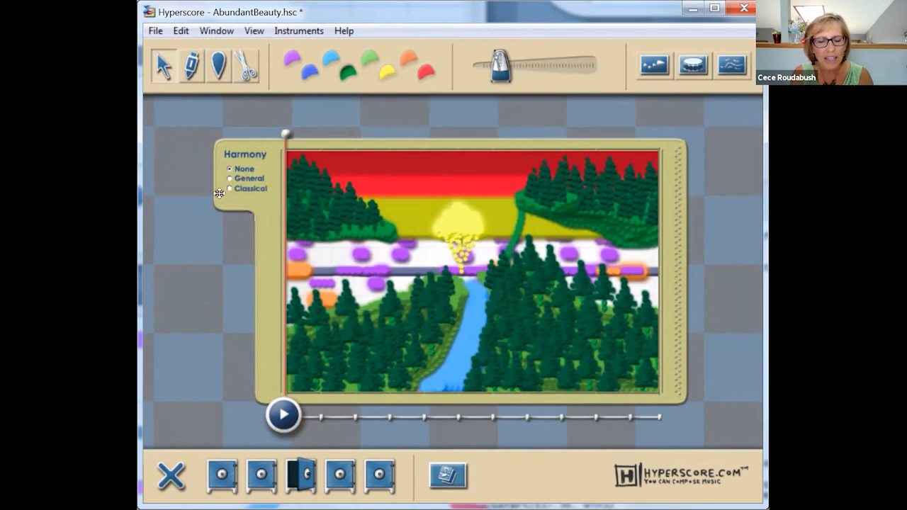
mouse_move(162, 187)
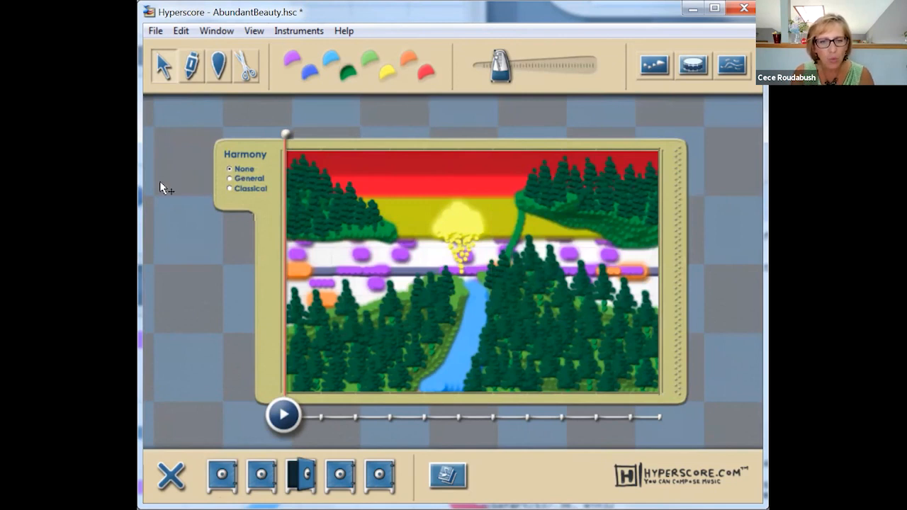
mouse_move(253, 31)
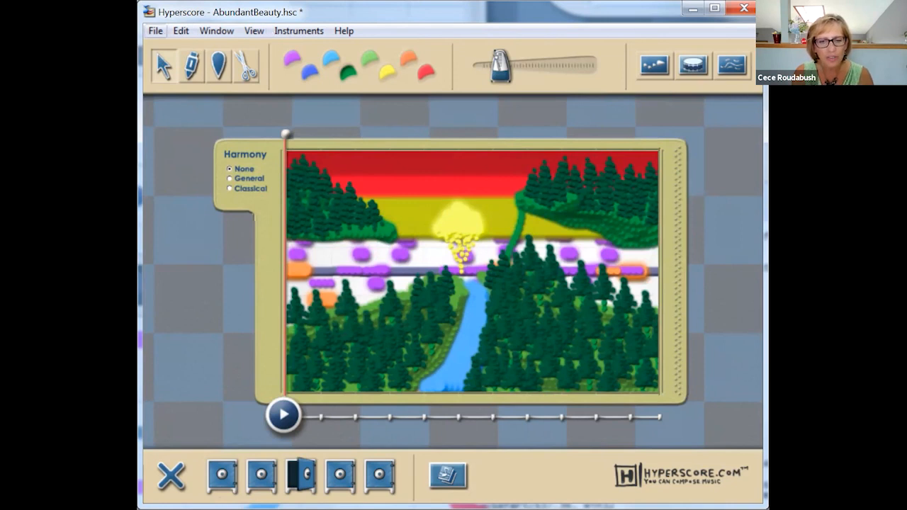
left_click(180, 31)
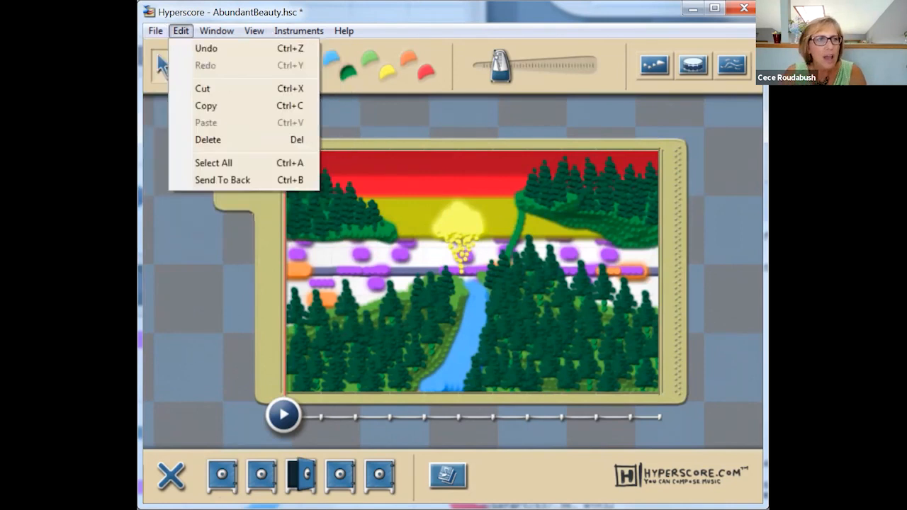